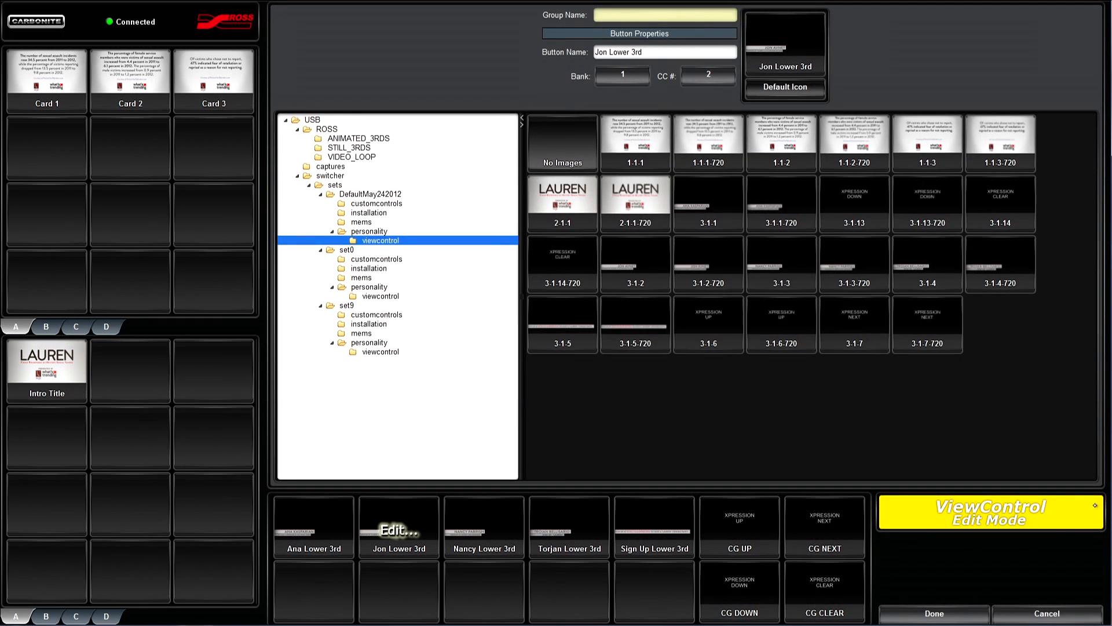
# Assign a lower-third capture from the captures folder as Ana Lower 3rd's icon, then leave Edit Mode
pyautogui.click(314, 527)
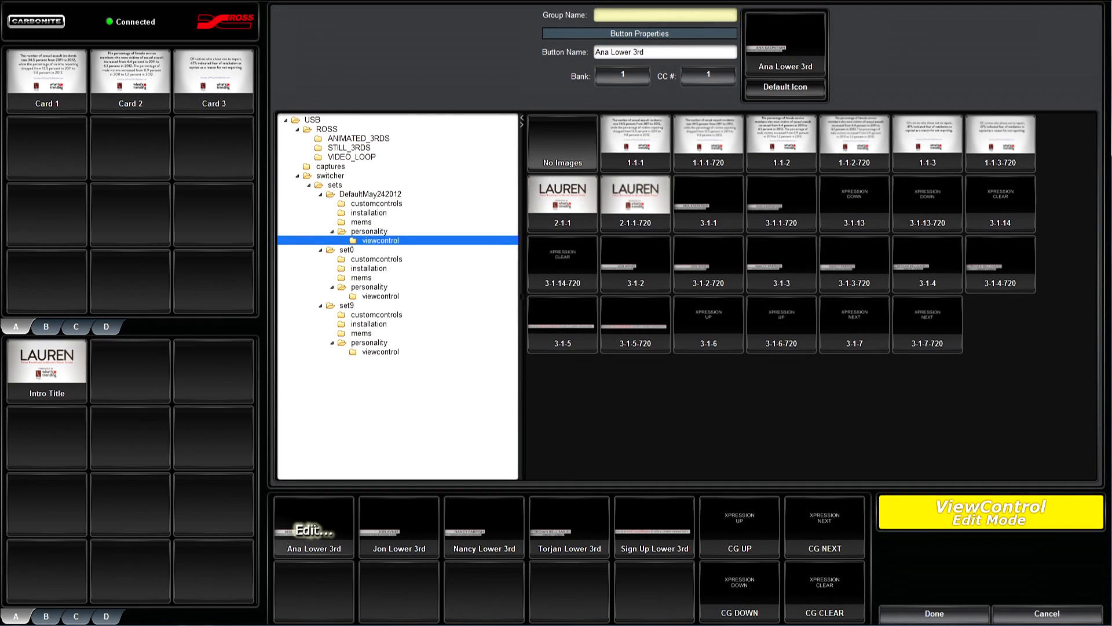
pyautogui.click(330, 165)
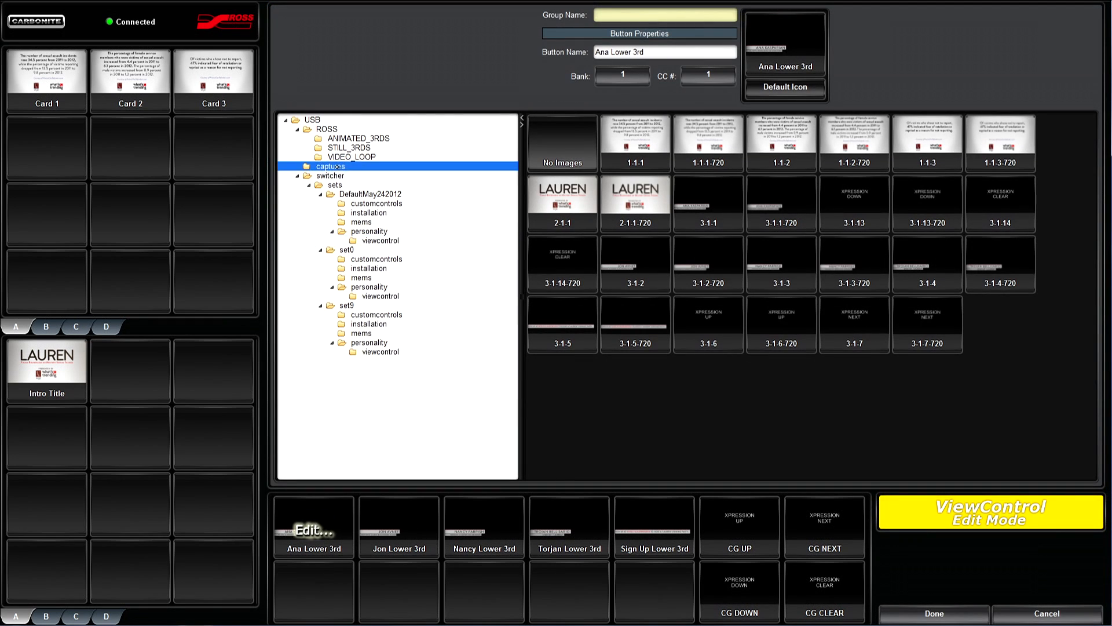
pyautogui.click(331, 166)
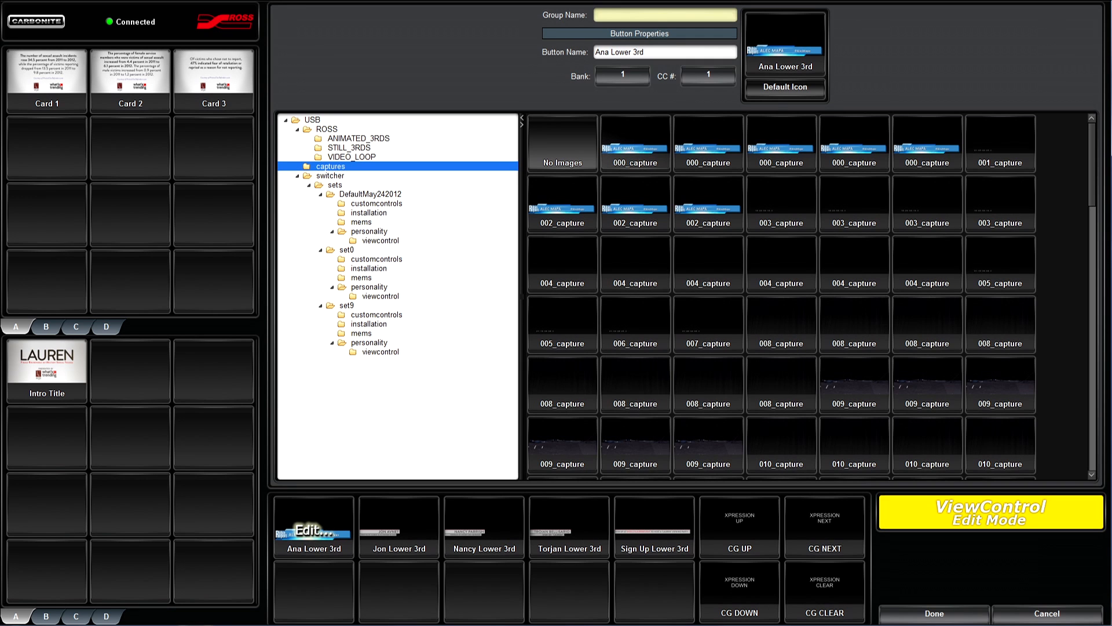
pyautogui.click(932, 613)
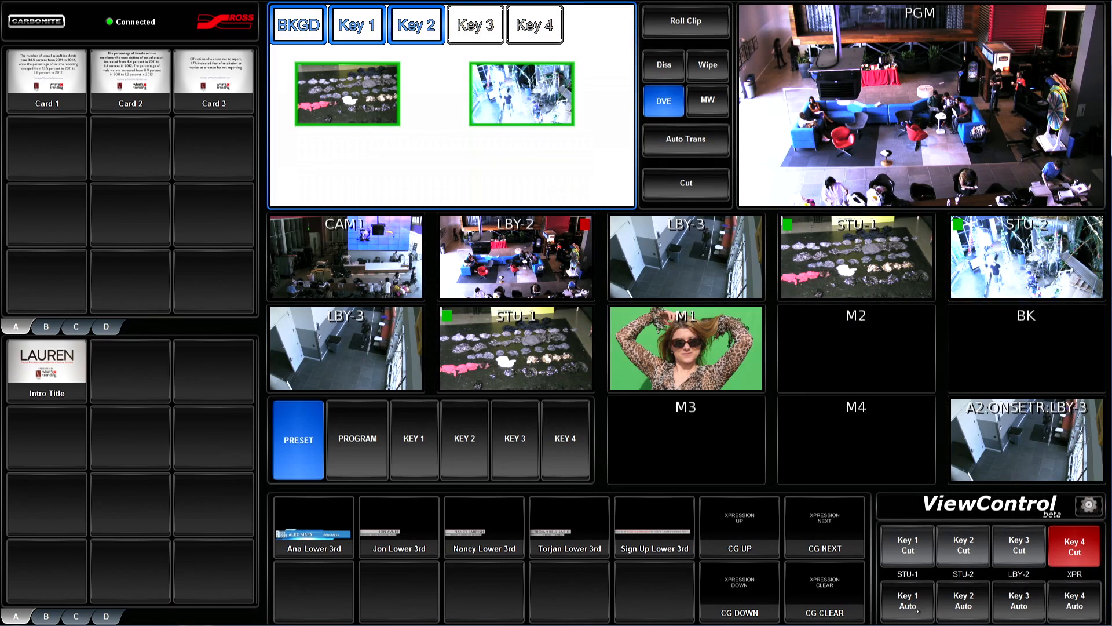
pyautogui.click(313, 527)
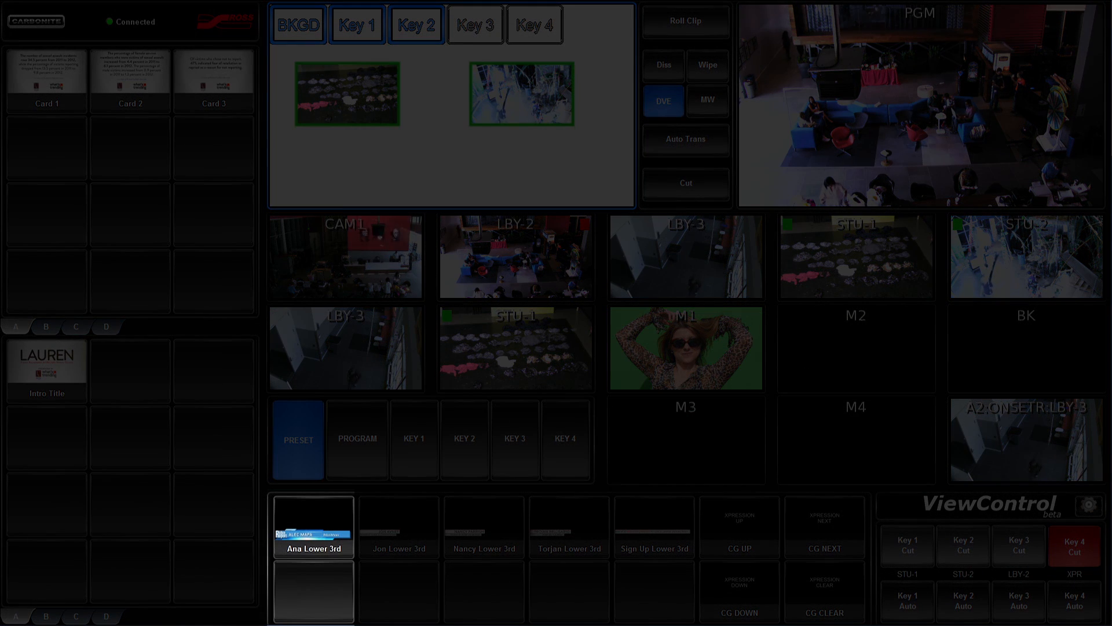